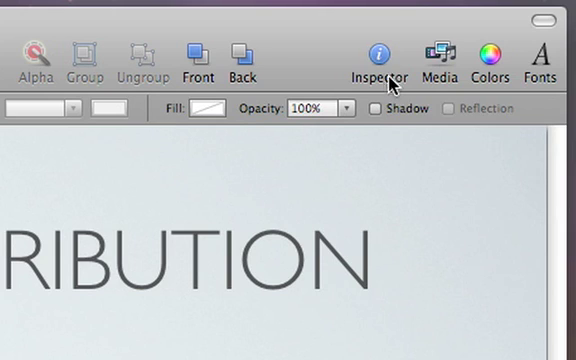
Show the Build Inspector for the Geographic Distribution pie chart slide.
{"action": "left_click", "coordinate": [378, 52]}
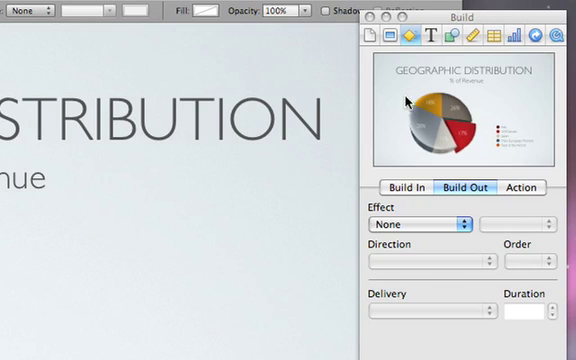
Give the bullet list a Move In build, right to left, delivered by bullet.
{"action": "left_click", "coordinate": [408, 188]}
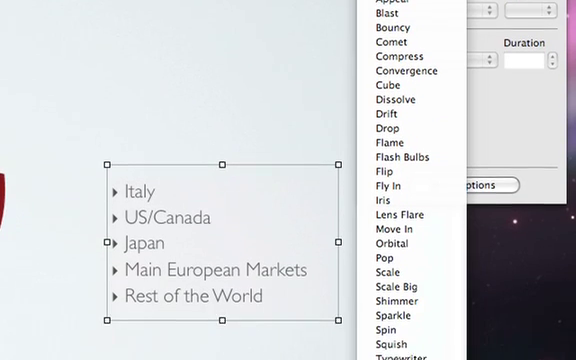
{"action": "scroll", "scroll_direction": "down", "scroll_amount": 3}
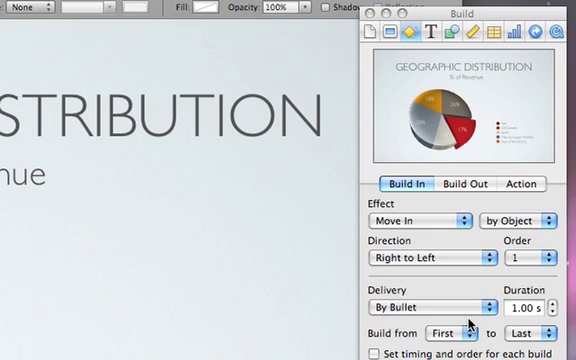
Choose a Build Out effect for the bullet list from the effect list.
{"action": "left_click", "coordinate": [468, 184]}
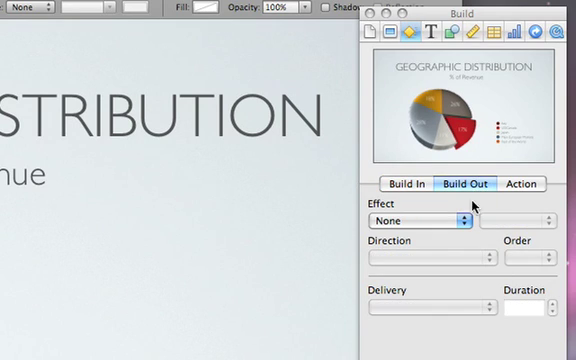
{"action": "left_click", "coordinate": [444, 218]}
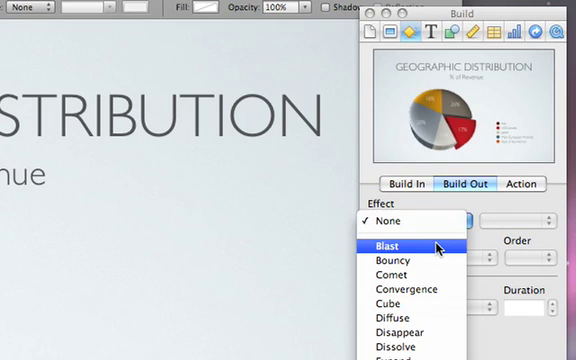
{"action": "left_click", "coordinate": [394, 246]}
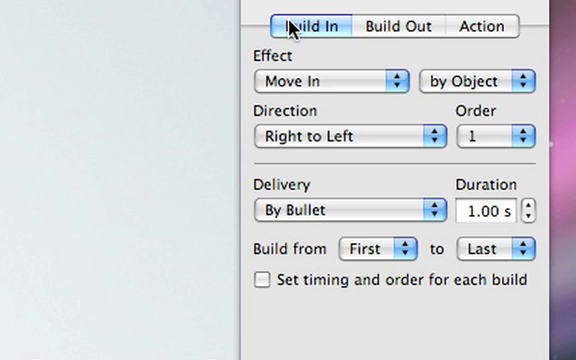
{"action": "mouse_move", "coordinate": [256, 166]}
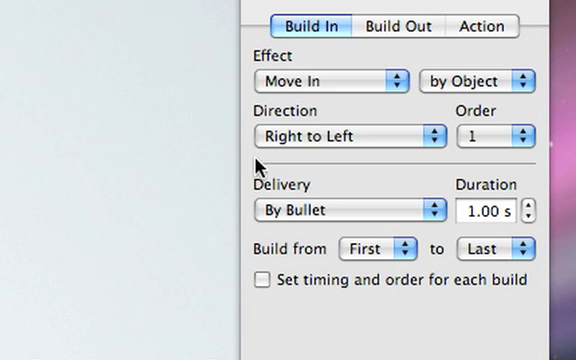
Return to Build In so the pie chart can be set to Grow by wedge.
{"action": "left_click", "coordinate": [264, 280]}
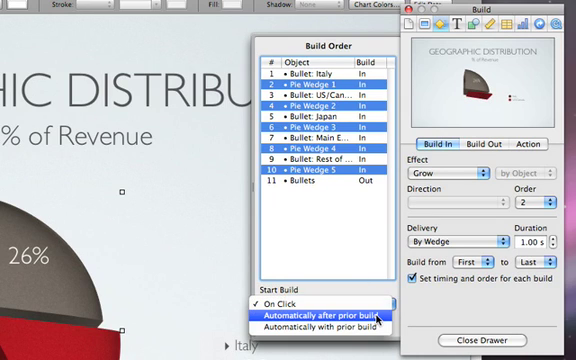
Set the selected pie wedge build to start automatically after the prior build.
{"action": "left_click", "coordinate": [330, 316]}
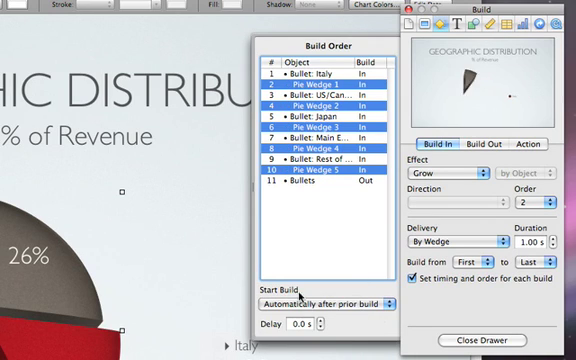